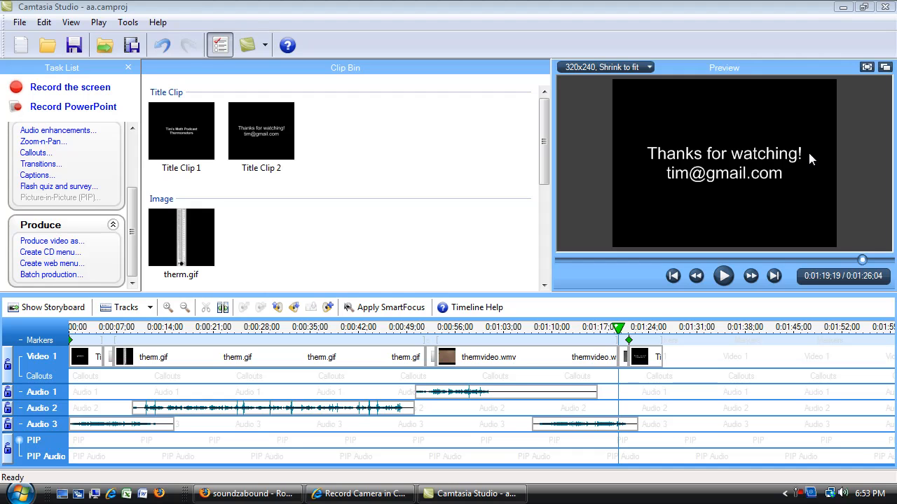
mouse_move(609, 153)
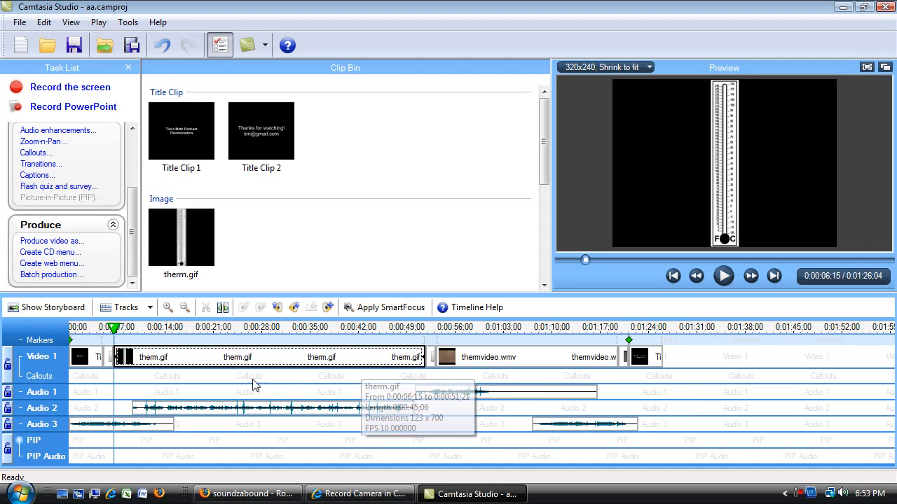
mouse_move(580, 350)
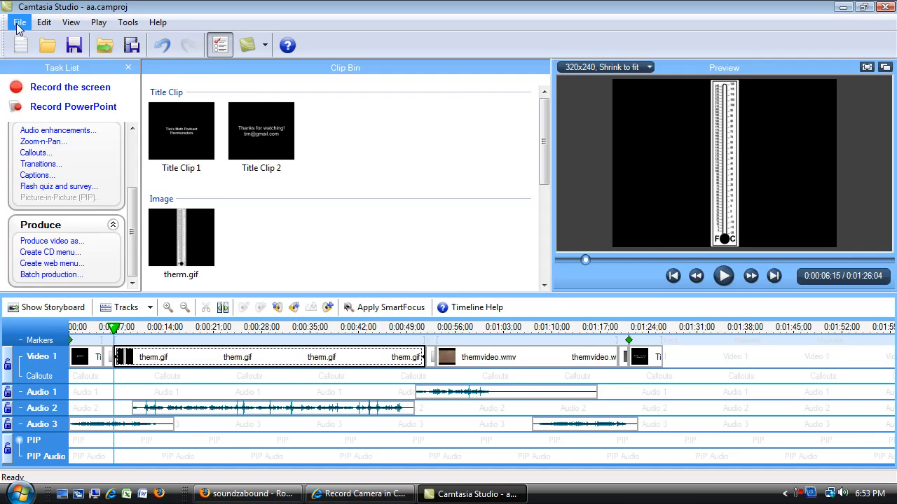
Step: Bring up the Save Project As dialog from the File menu
left_click(20, 22)
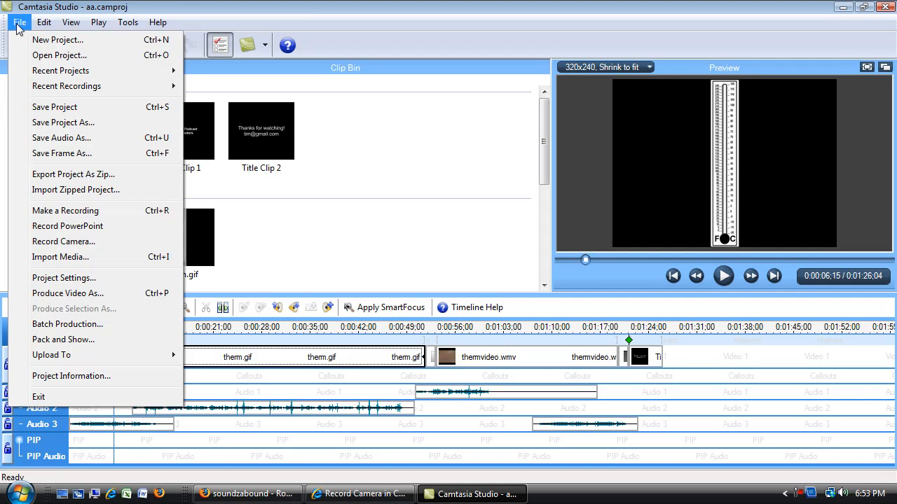
mouse_move(61, 122)
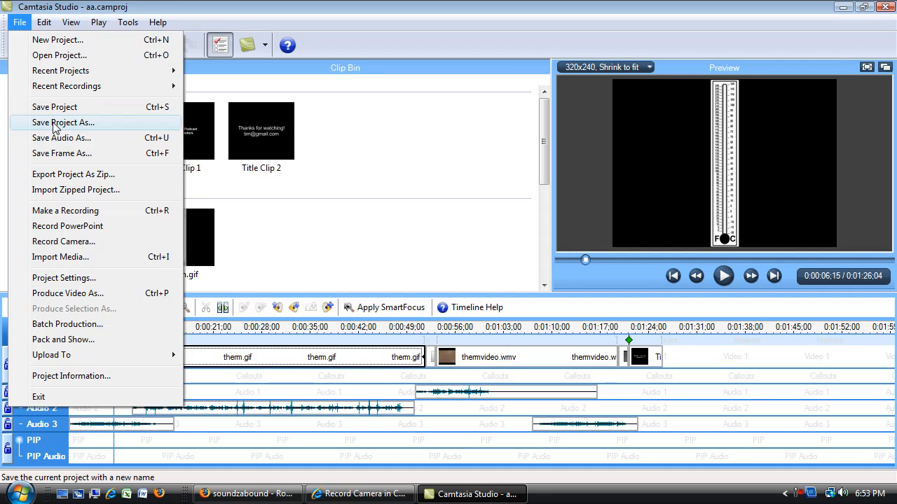
left_click(62, 122)
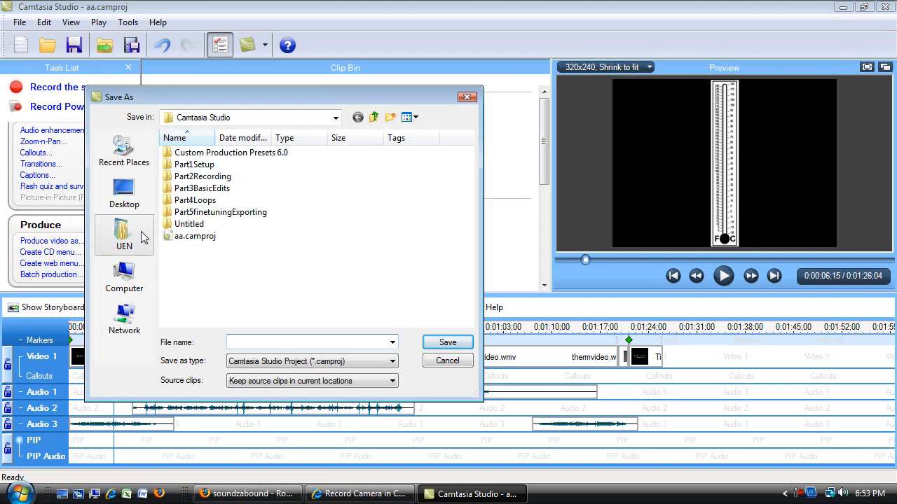
Step: Save the project as episode1.camproj in the Desktop's thermPodcast folder
left_click(124, 194)
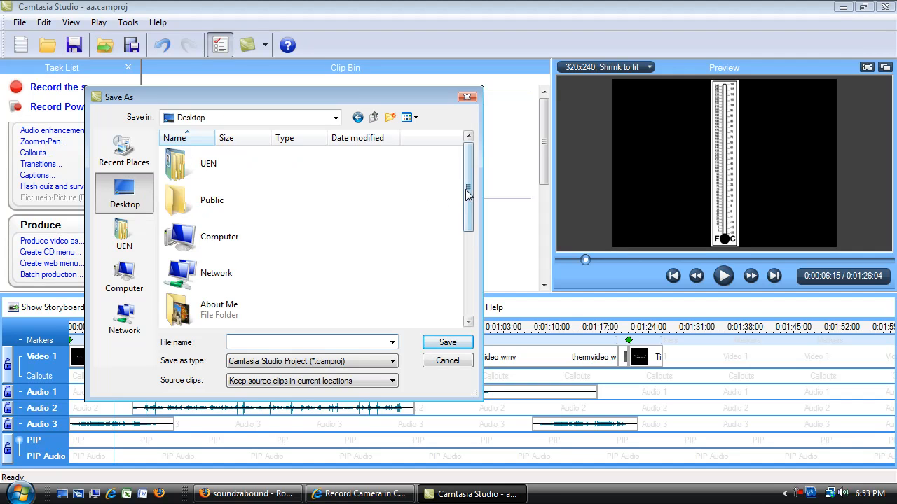
scroll("down", 3)
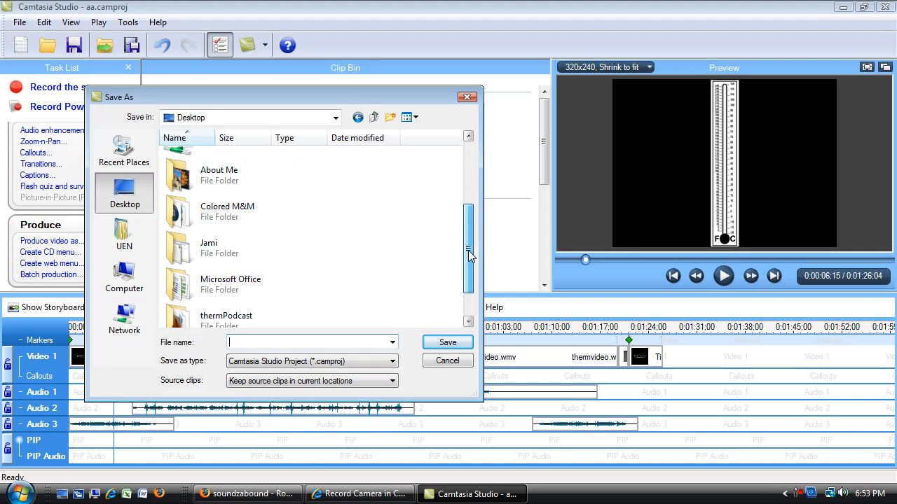
scroll("down", 3)
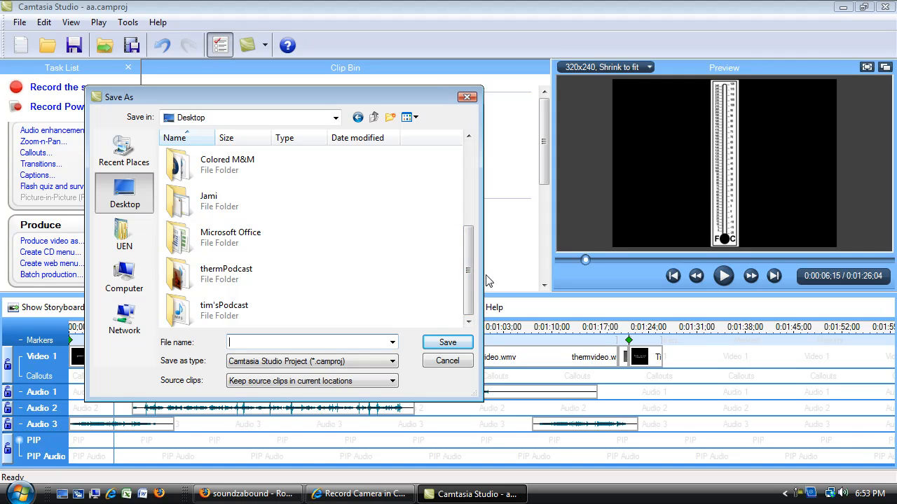
mouse_move(364, 310)
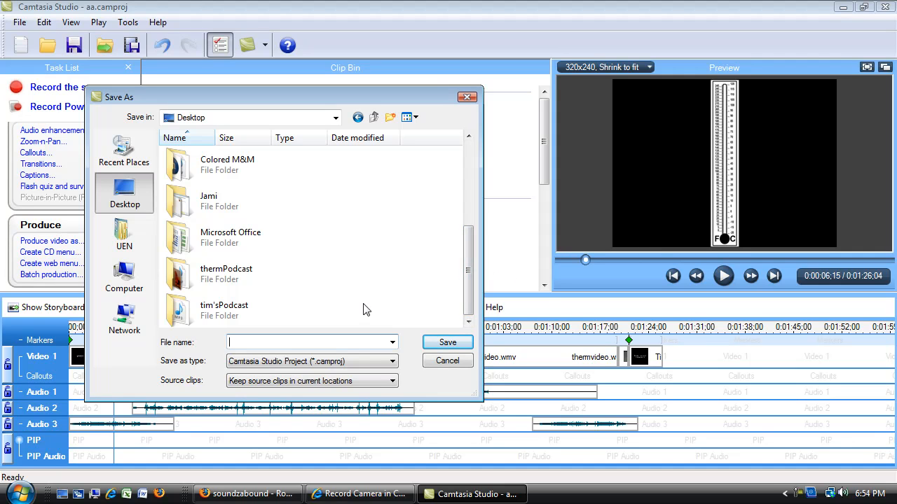
left_click(227, 274)
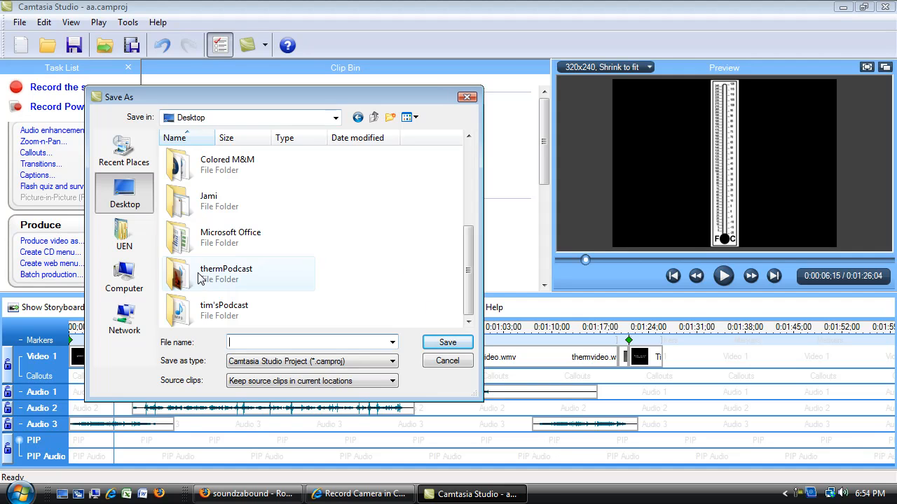
double_click(226, 273)
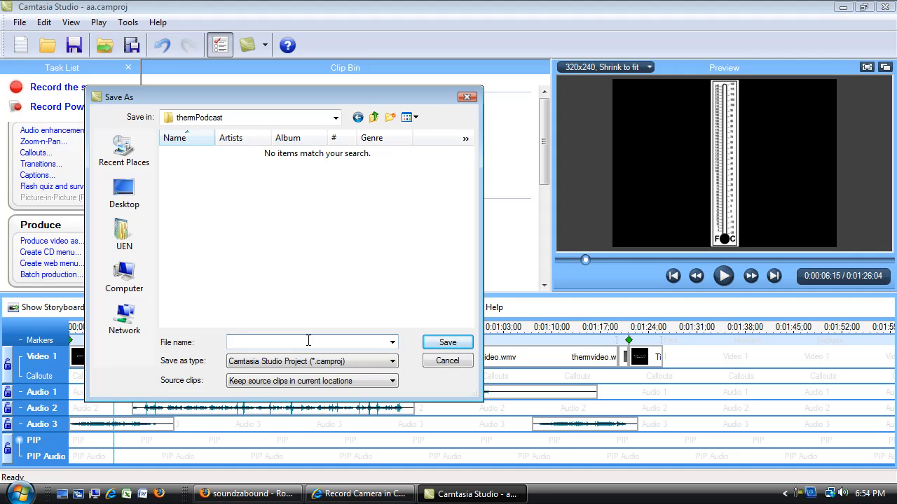
type("episode1")
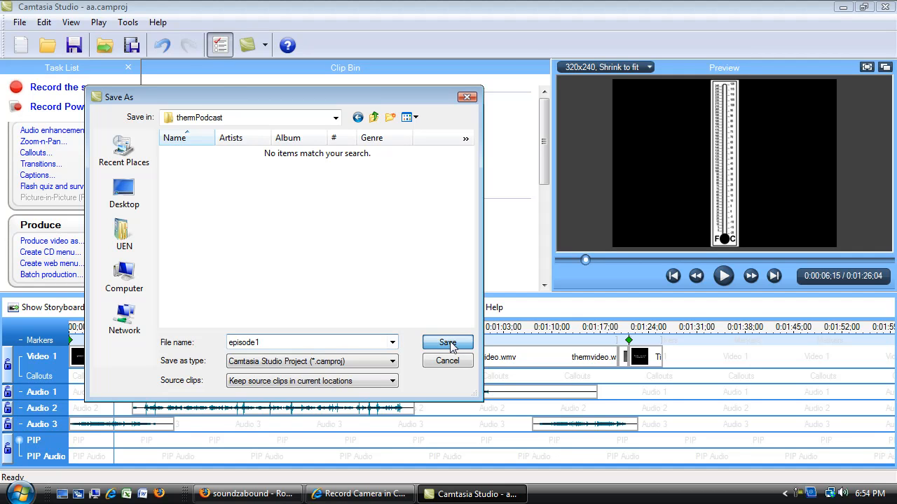
left_click(449, 342)
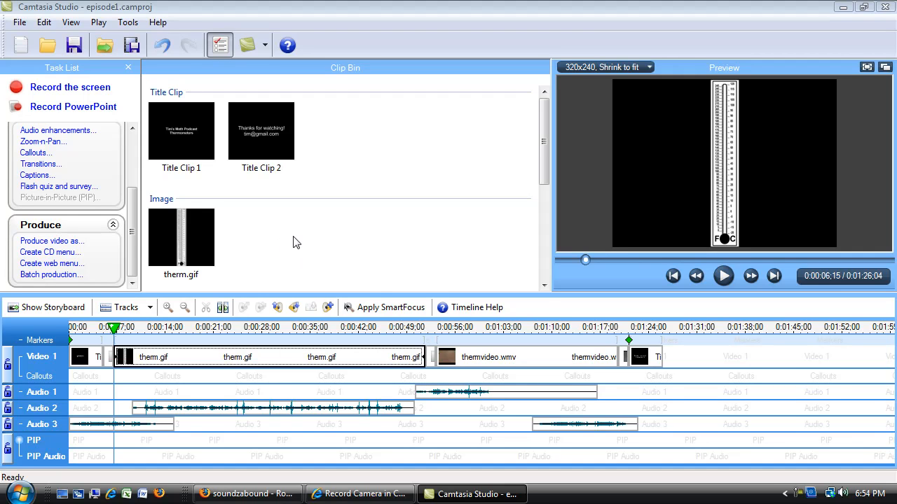
mouse_move(353, 168)
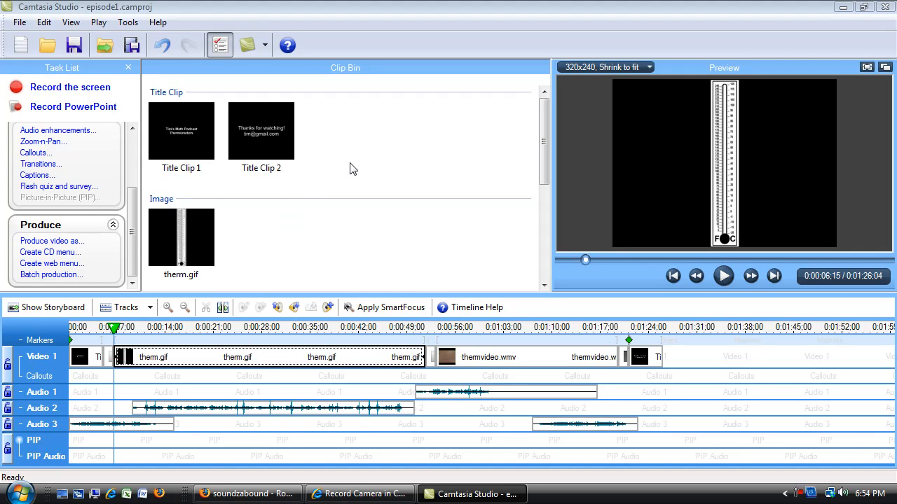
mouse_move(352, 168)
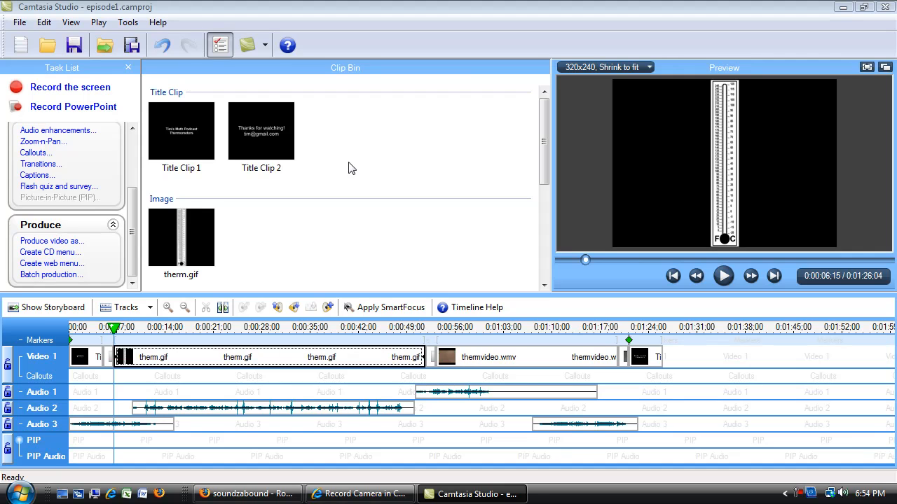
mouse_move(429, 167)
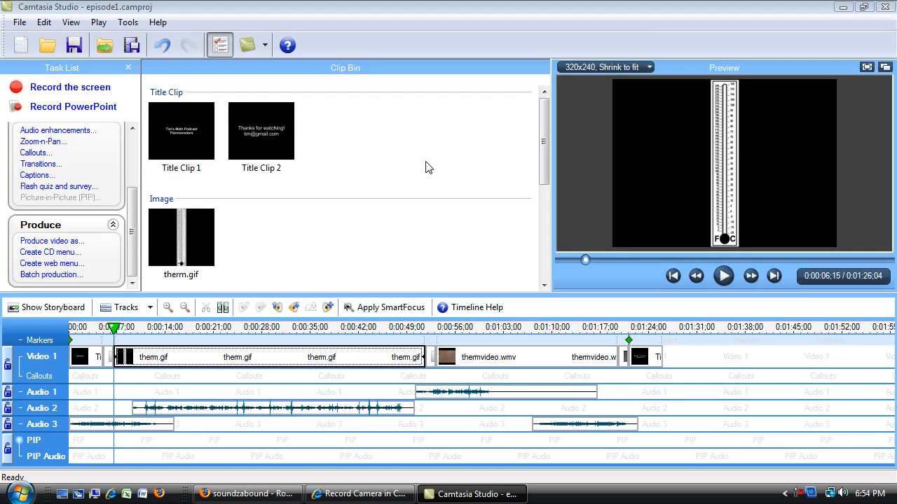
mouse_move(244, 119)
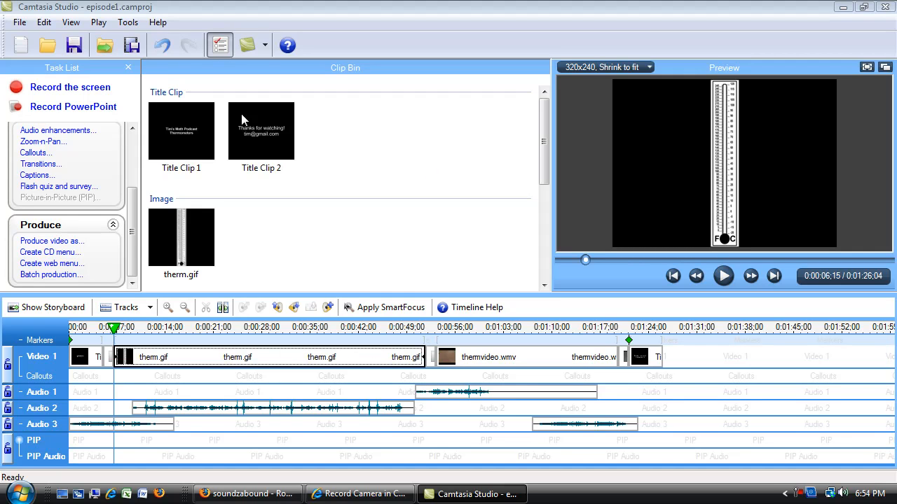
mouse_move(67, 104)
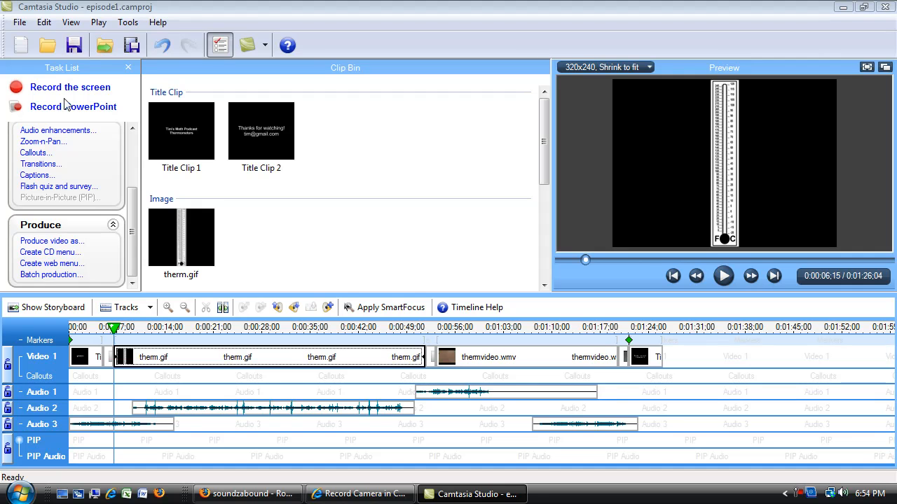
mouse_move(51, 241)
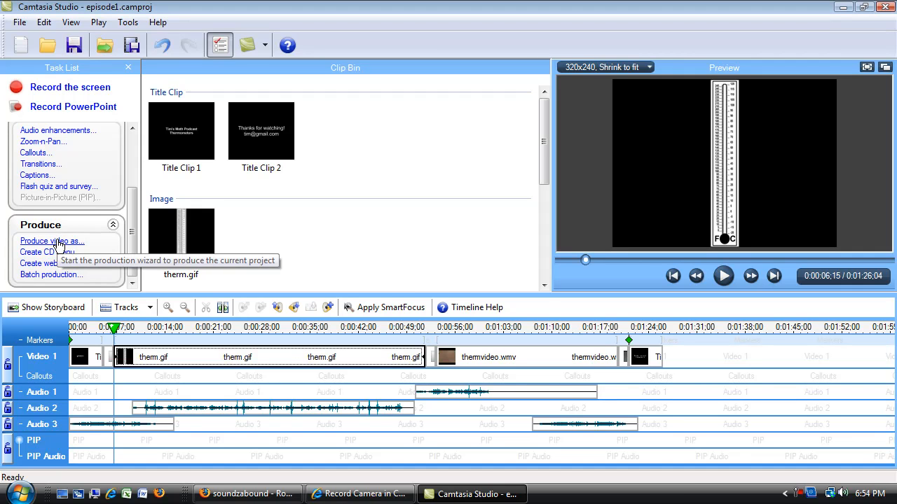
Step: Start Produce video as... and list the Production Wizard's preset choices
left_click(51, 241)
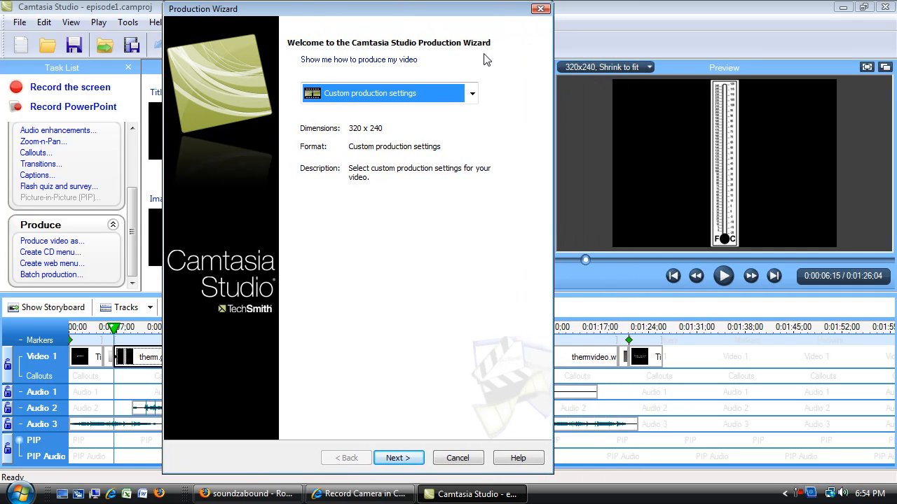
mouse_move(294, 231)
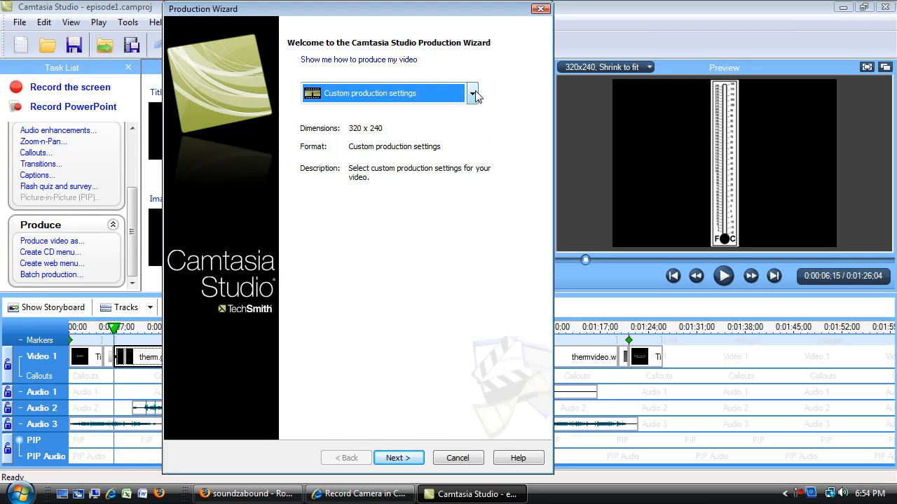
left_click(473, 92)
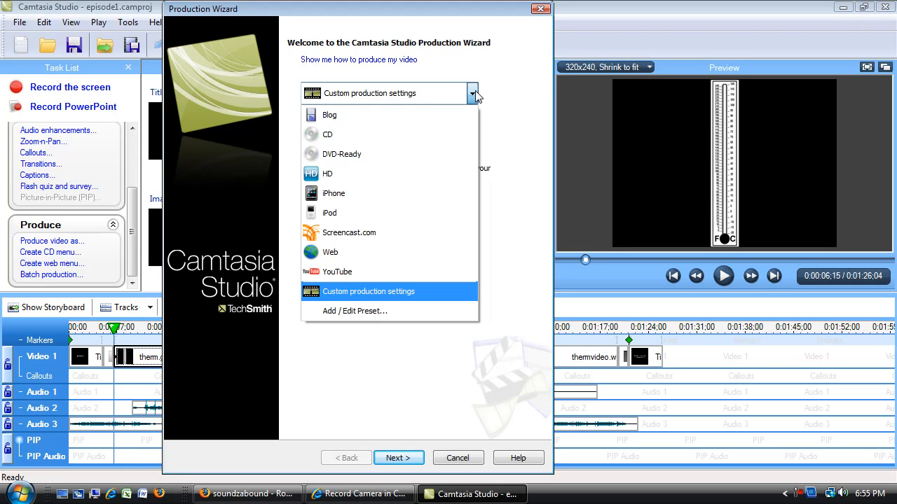
mouse_move(413, 153)
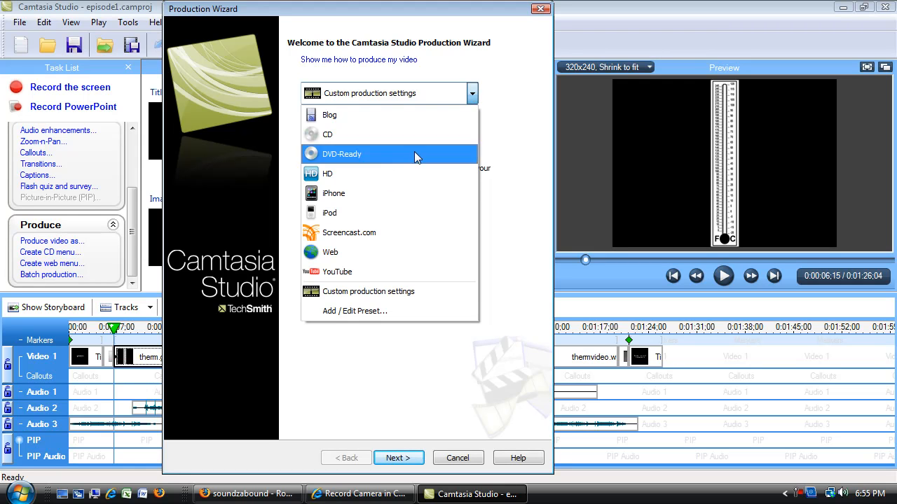
mouse_move(323, 215)
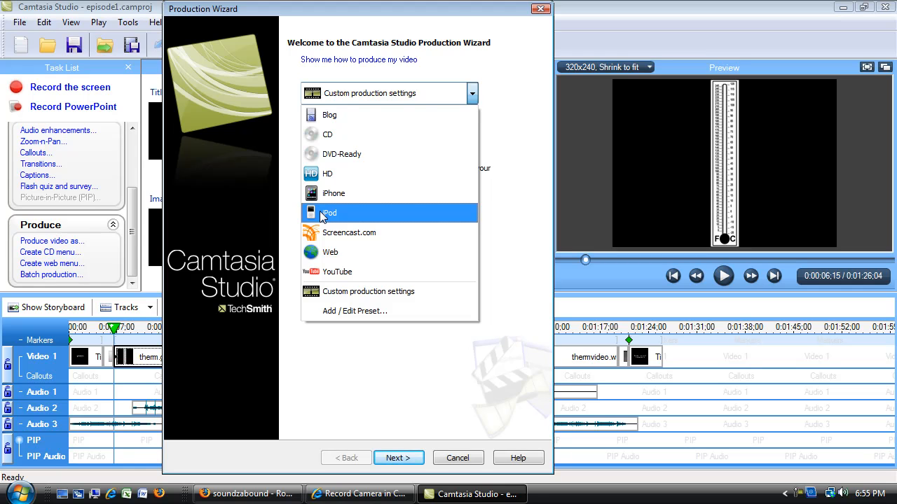
Step: Choose the iPod (M4V) preset, confirm the switch, and continue to the file location step
left_click(329, 213)
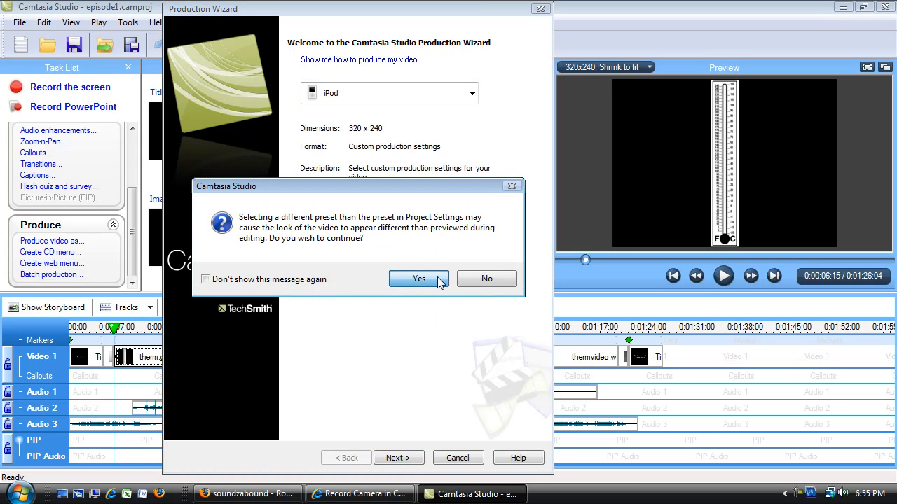
mouse_move(404, 212)
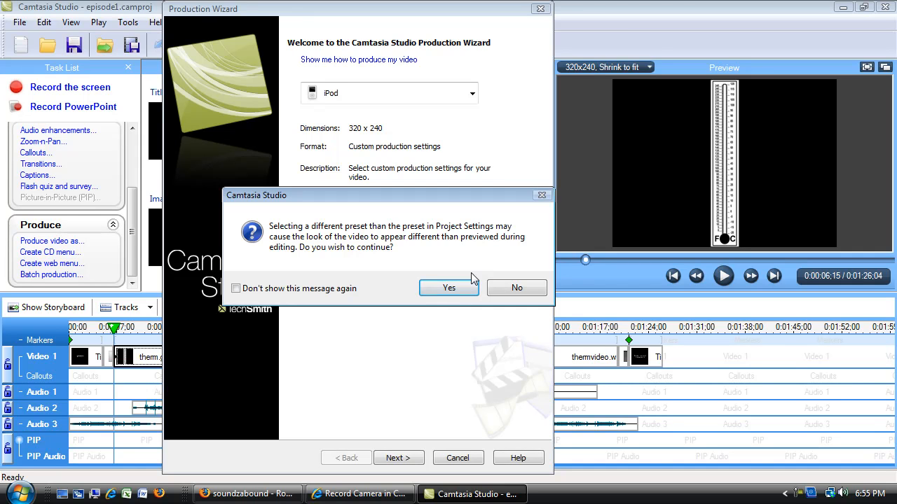
mouse_move(482, 293)
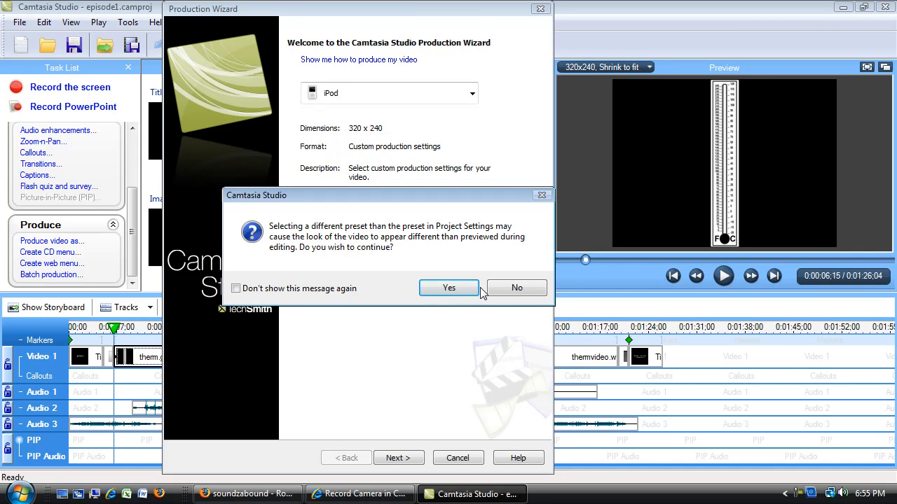
mouse_move(343, 260)
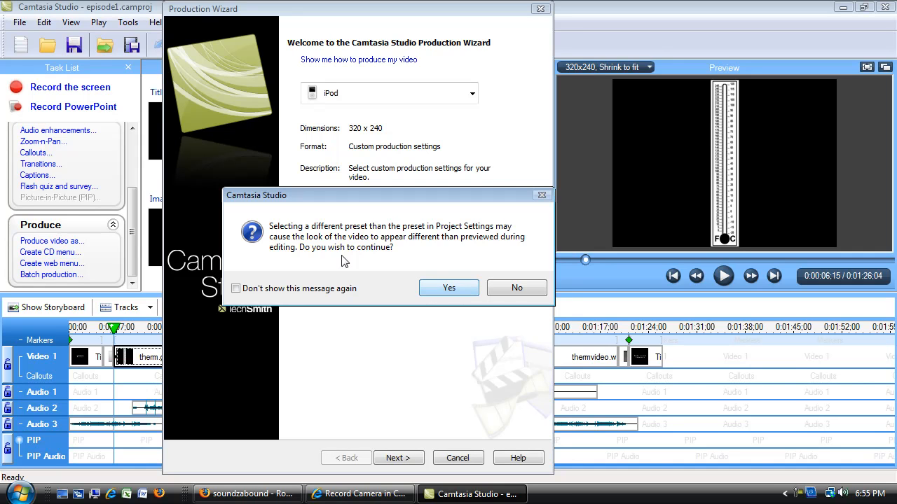
left_click(448, 287)
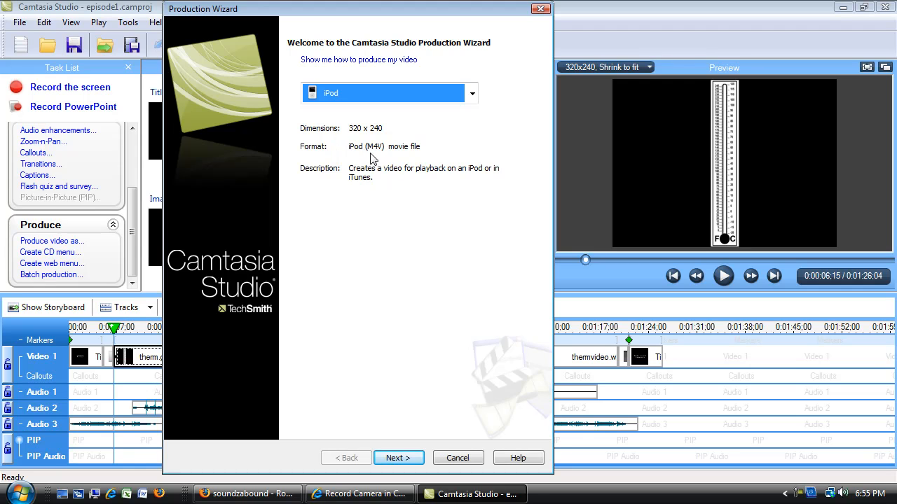
mouse_move(385, 157)
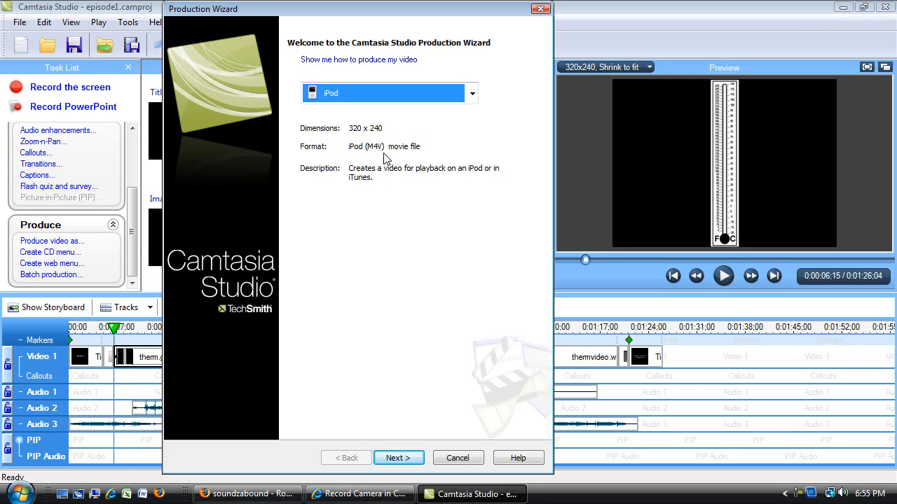
mouse_move(415, 337)
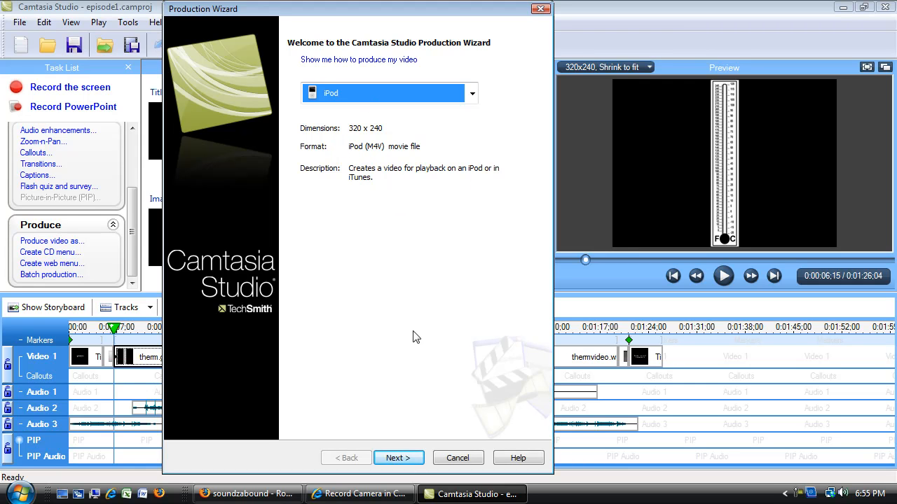
left_click(398, 457)
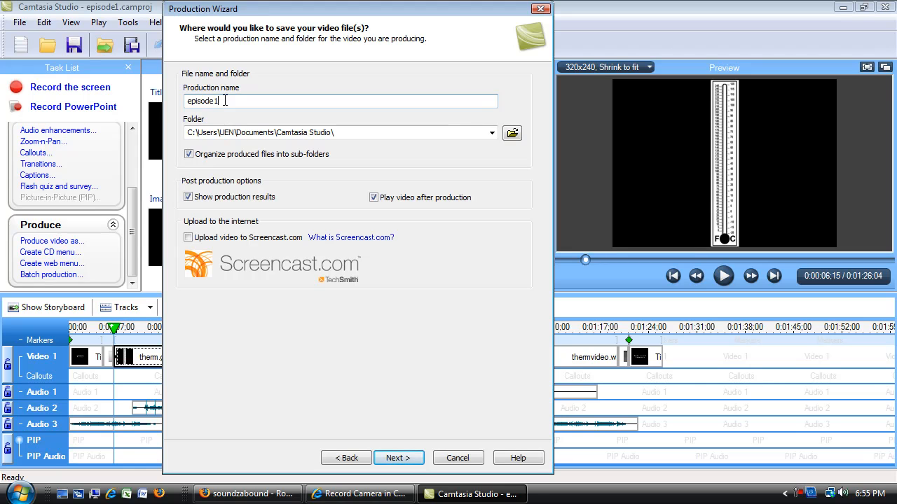
mouse_move(493, 132)
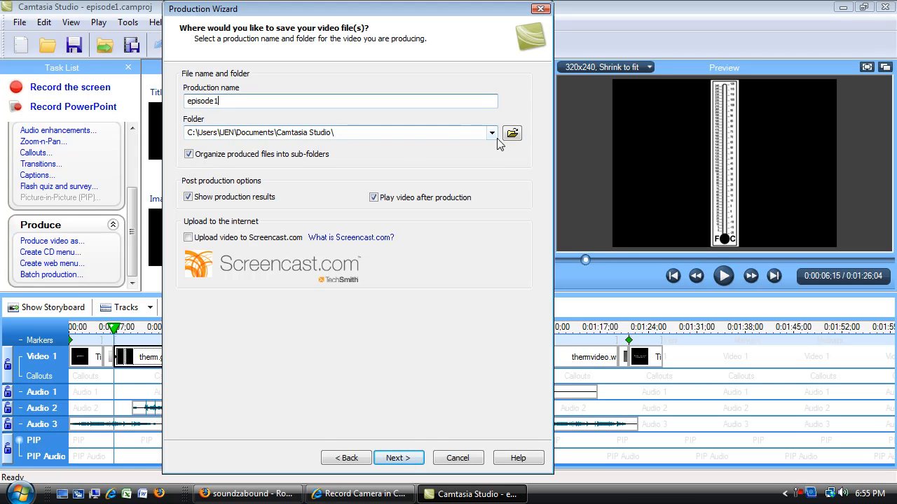
Step: Browse to Desktop > thermPodcast as the output folder for episode1.m4v
left_click(512, 133)
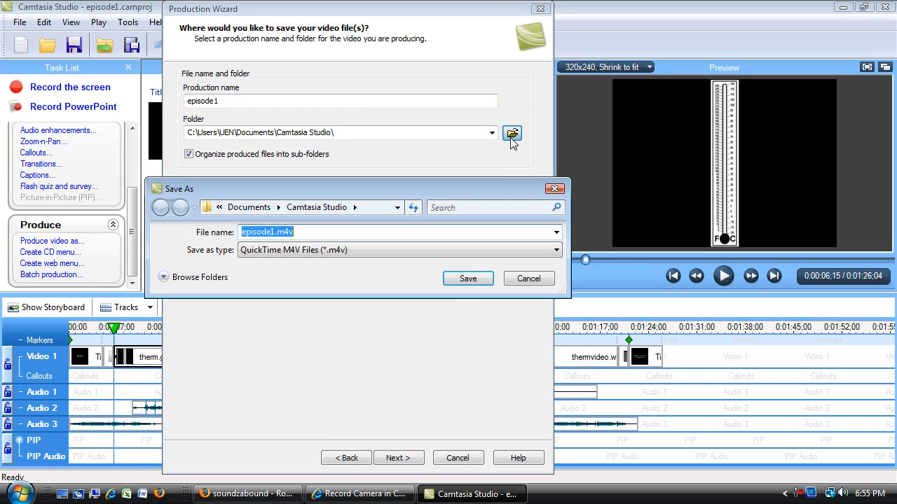
mouse_move(398, 207)
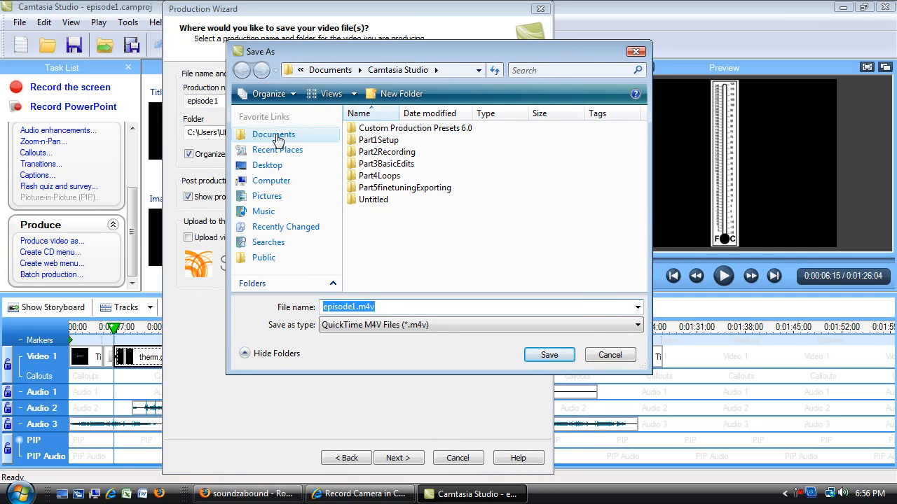
left_click(266, 166)
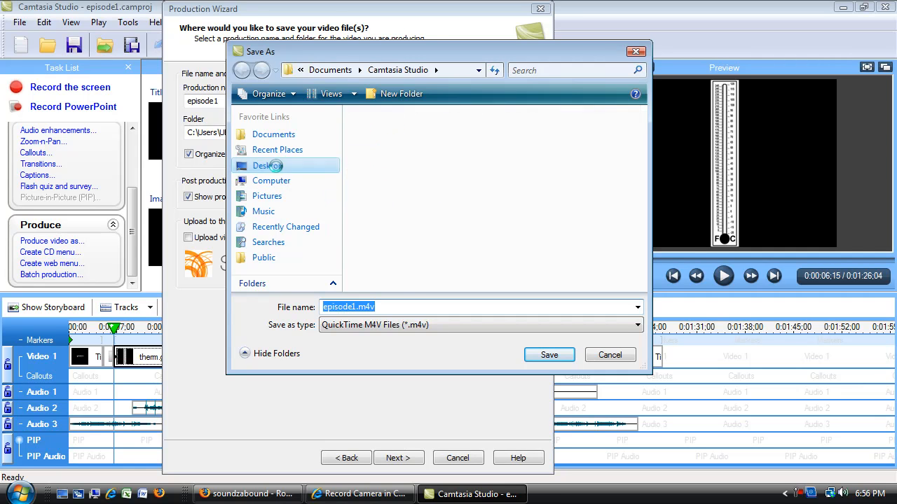
left_click(267, 165)
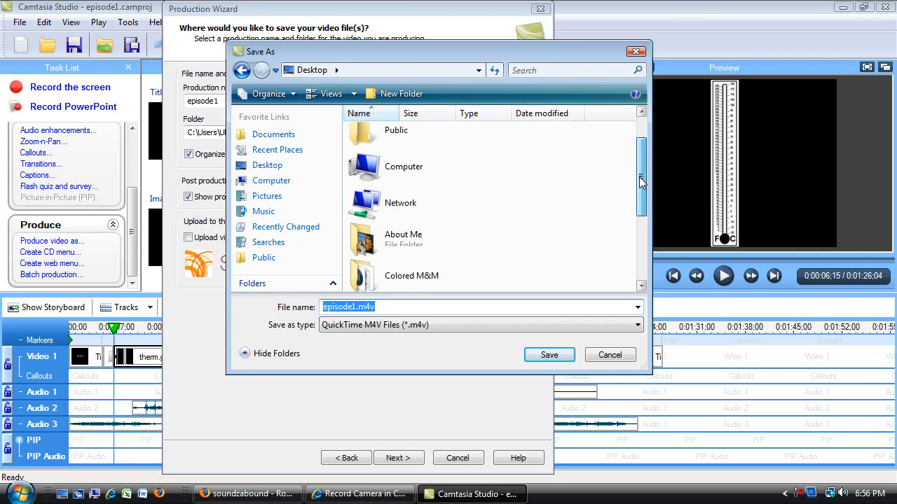
scroll("down", 3)
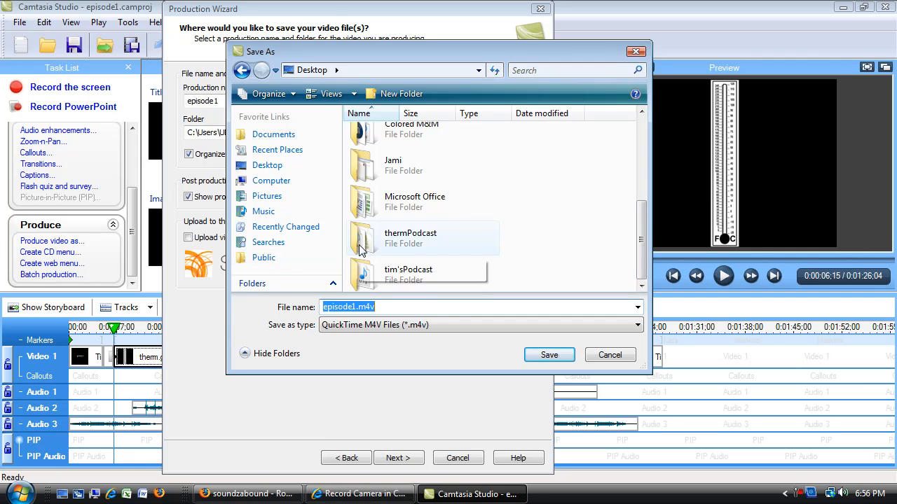
double_click(410, 239)
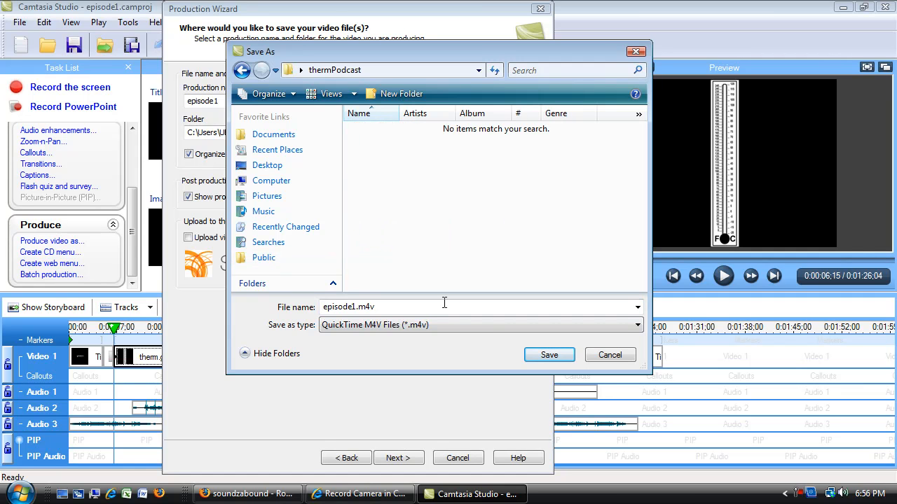
left_click(549, 354)
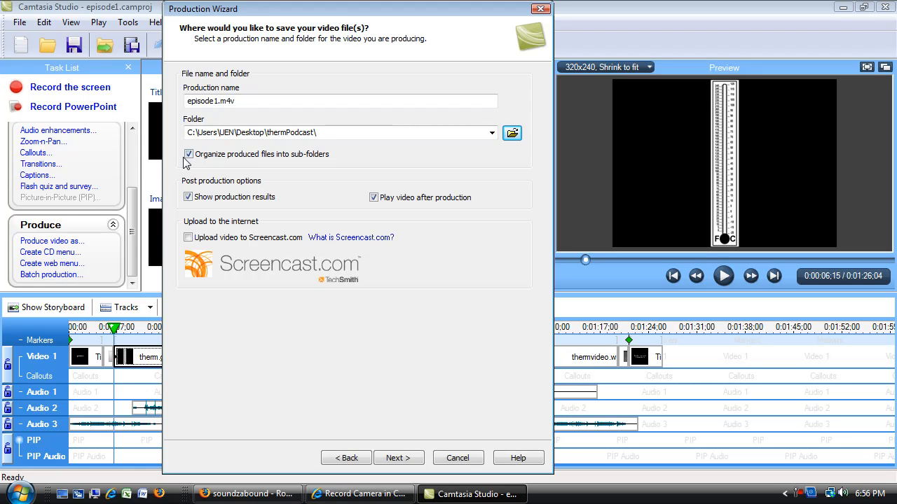
Step: Turn off organizing produced files into sub-folders and reach the iPod M4V summary page
left_click(188, 152)
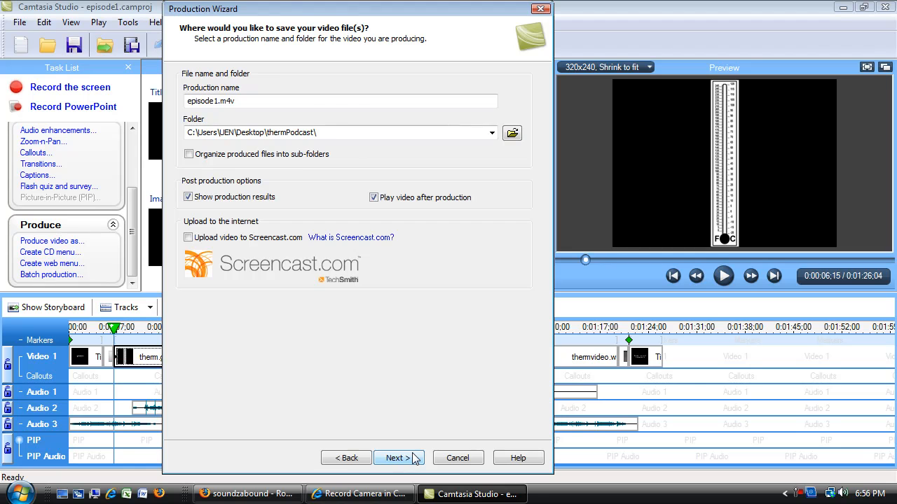
left_click(396, 456)
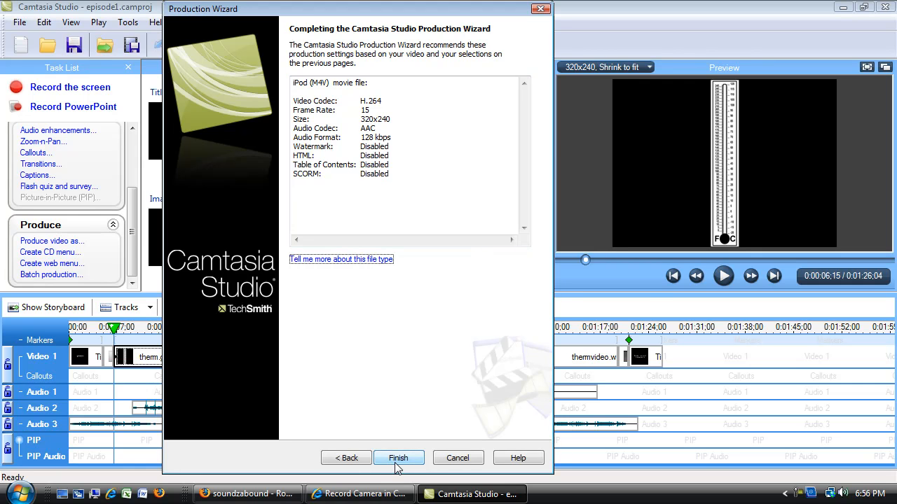
left_click(398, 457)
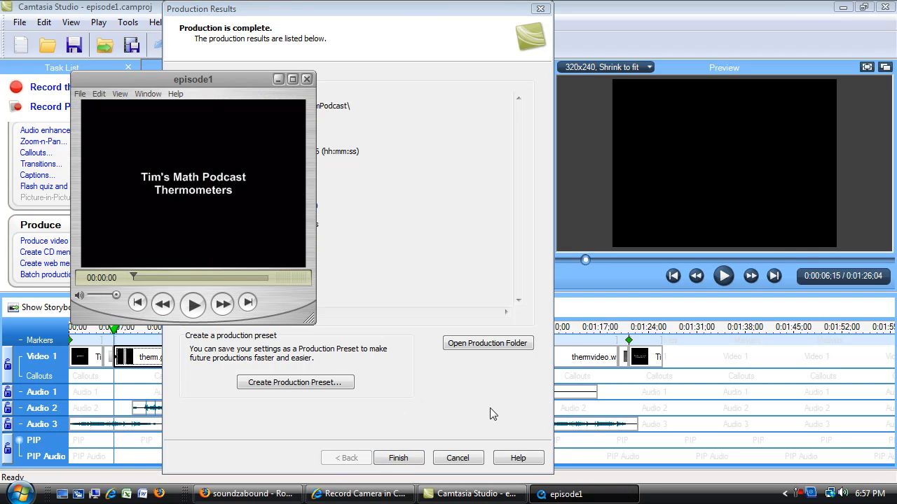
Step: Move the QuickTime and results windows aside and finish the Production Results dialog
left_click_drag(193, 79, 636, 59)
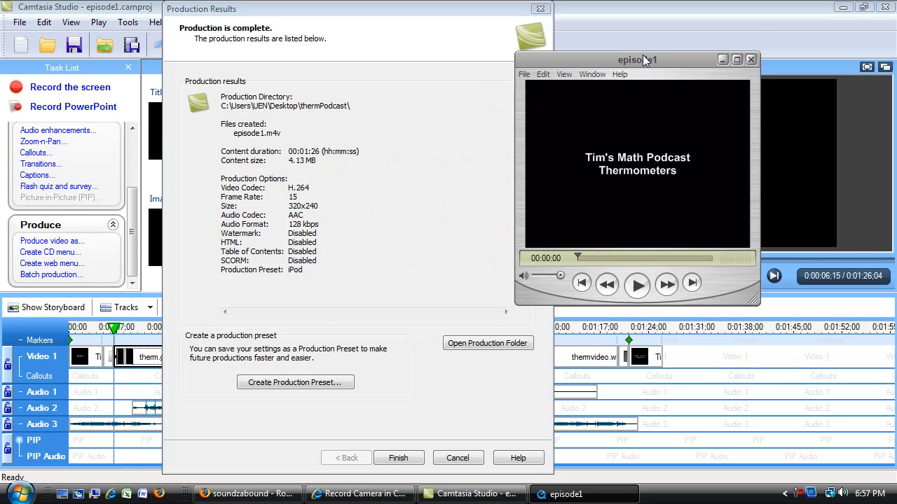
left_click_drag(636, 59, 636, 31)
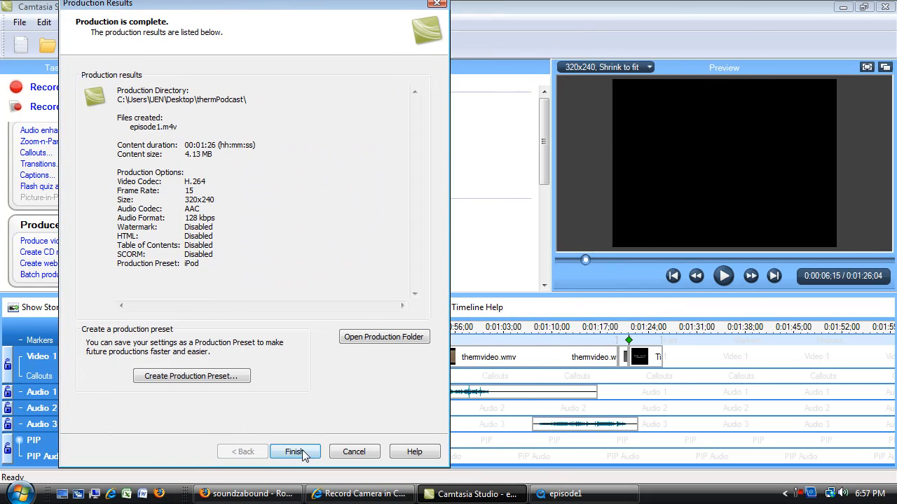
left_click(294, 451)
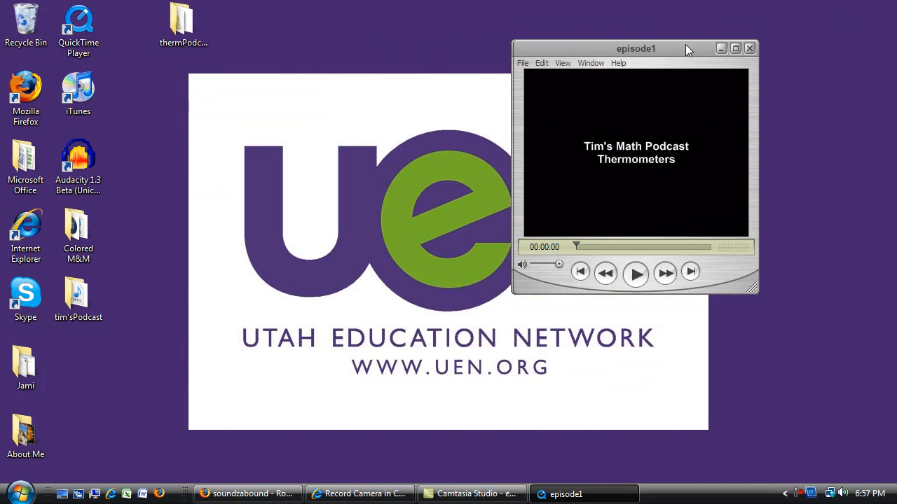
Step: Open thermPodcast and check details of episode1.camproj, episode1.m4v, thermVideo.wmv, the voice-over and music files
double_click(183, 21)
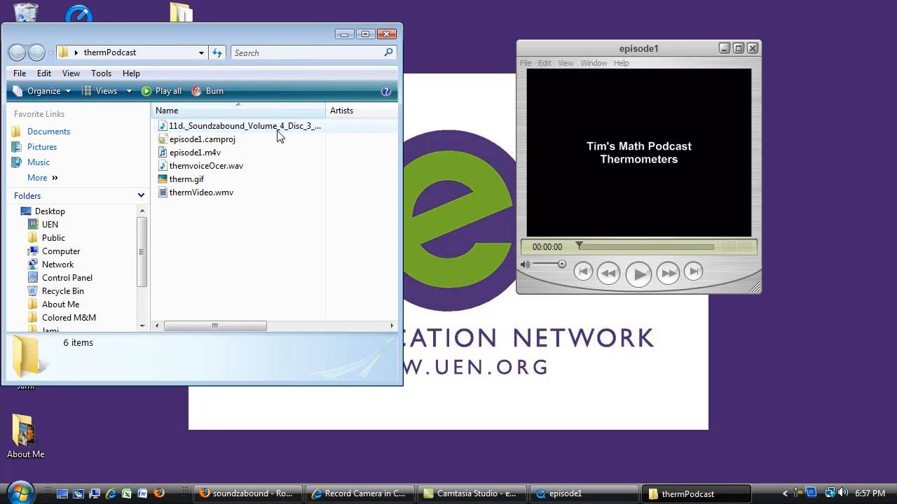
mouse_move(201, 139)
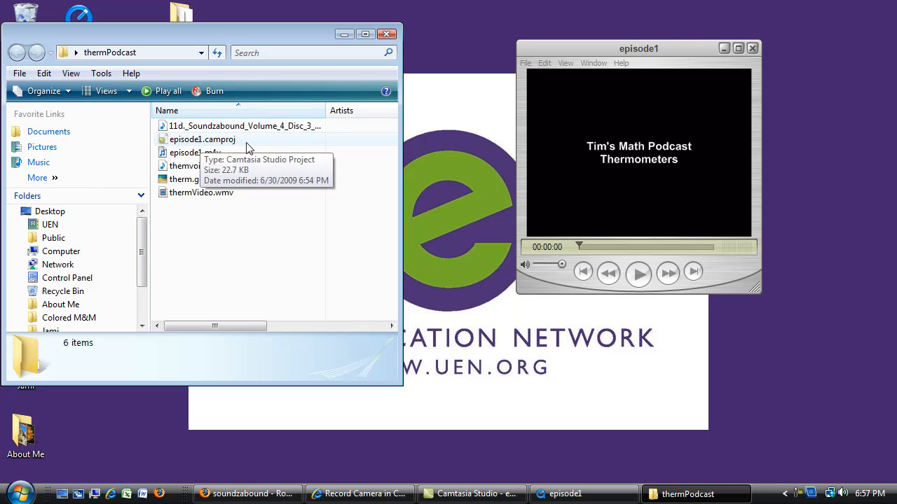
left_click(202, 139)
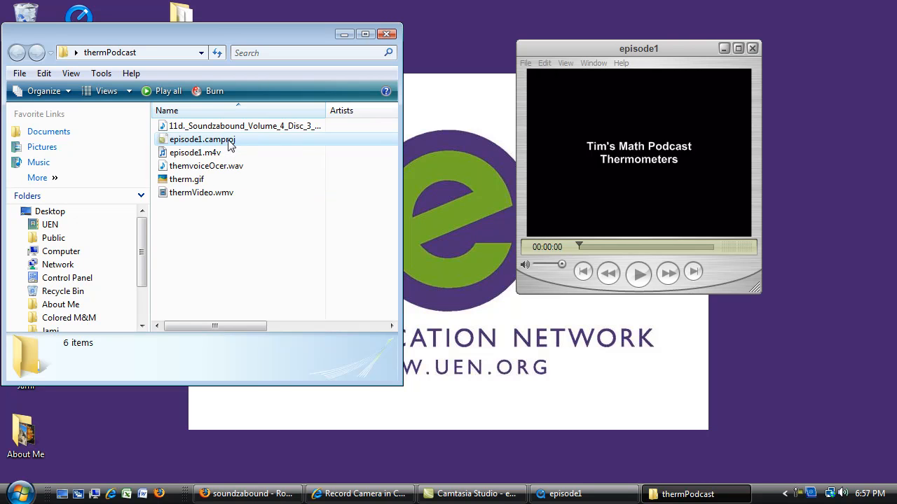
left_click(201, 138)
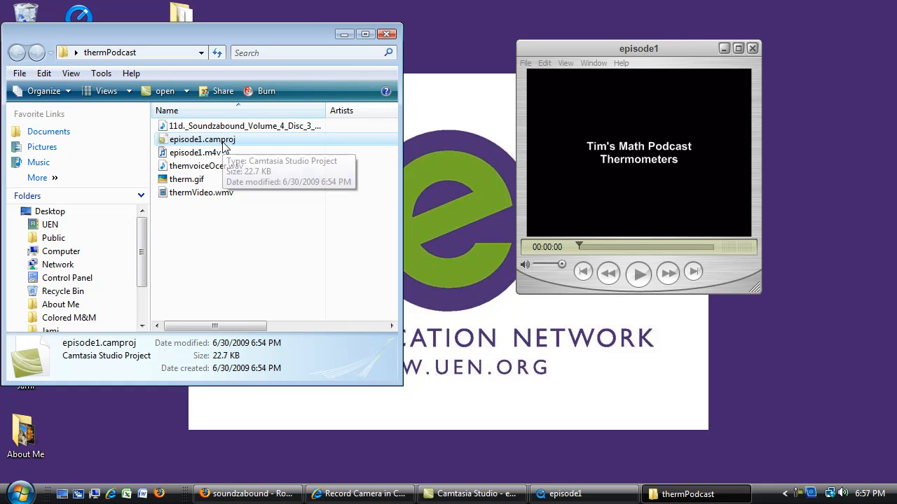
mouse_move(686, 211)
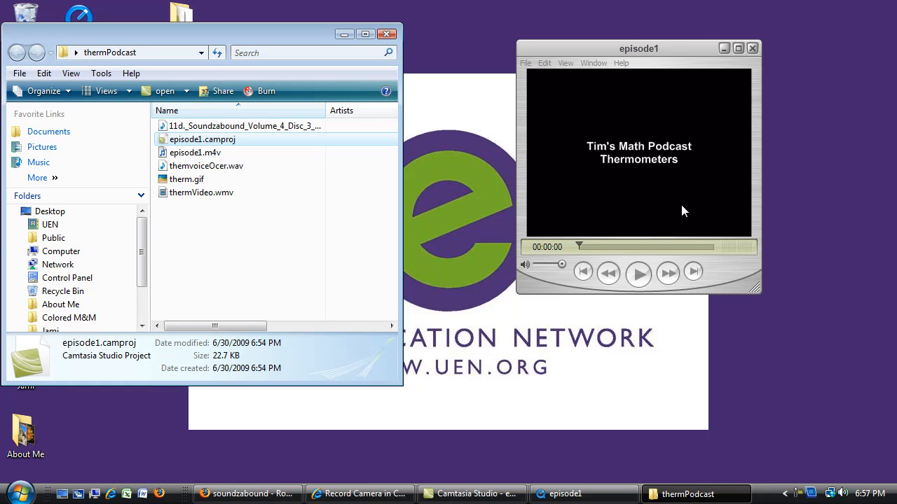
left_click(195, 151)
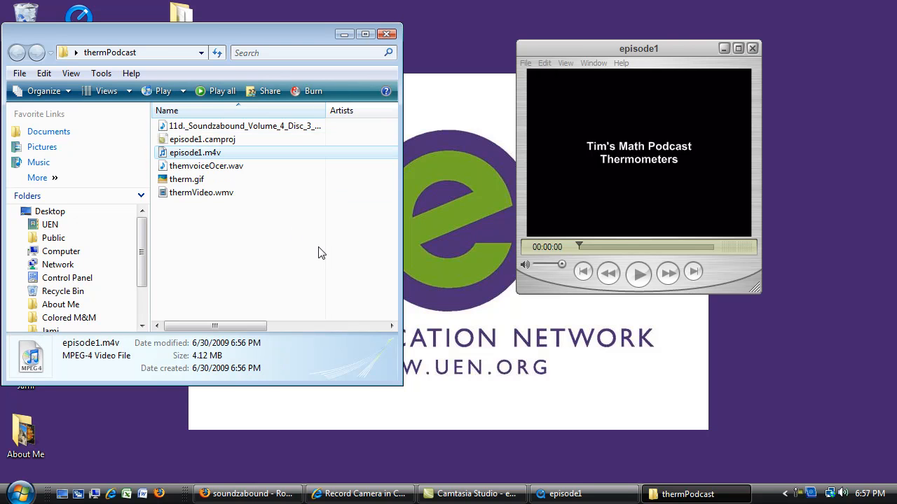
mouse_move(390, 235)
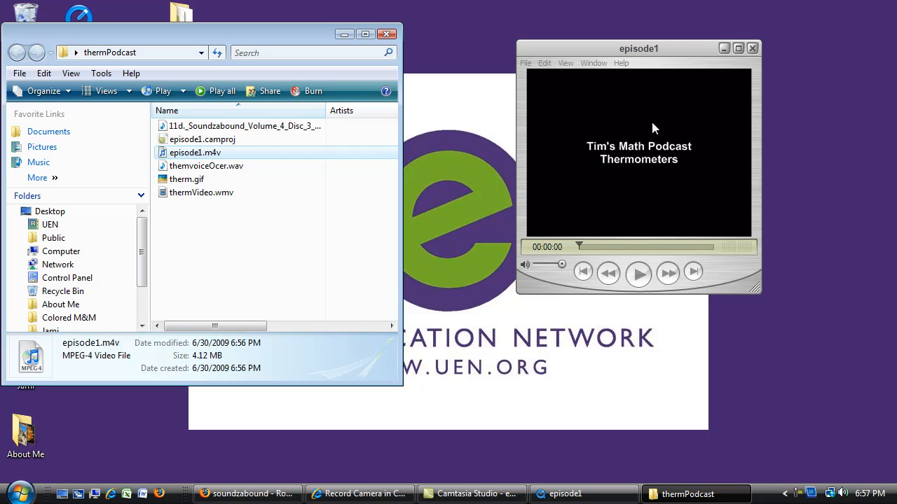
left_click(202, 192)
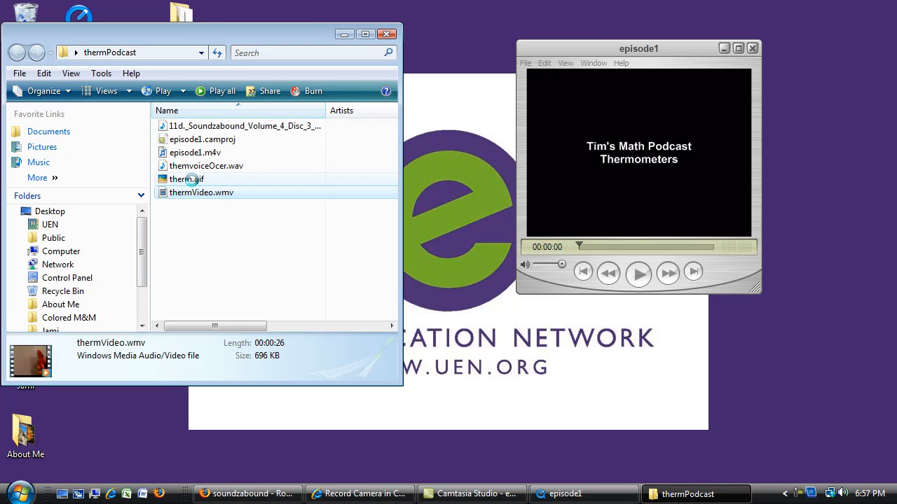
left_click(206, 165)
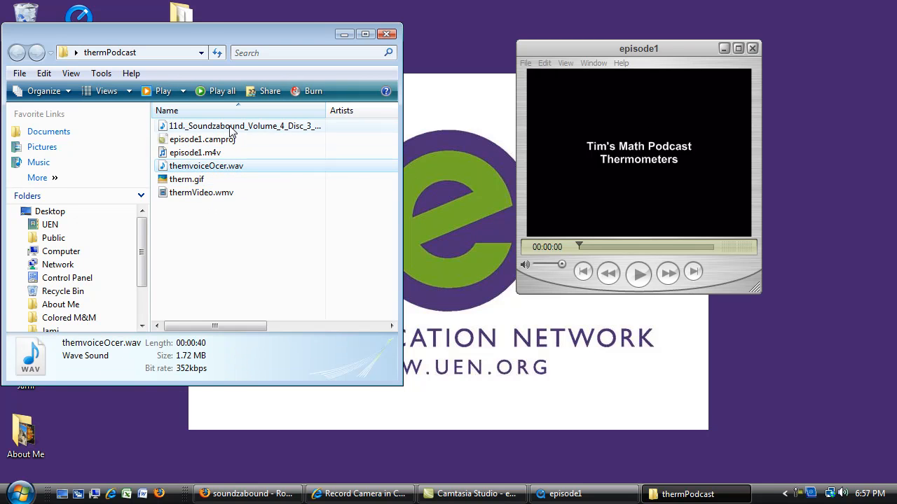
left_click(244, 126)
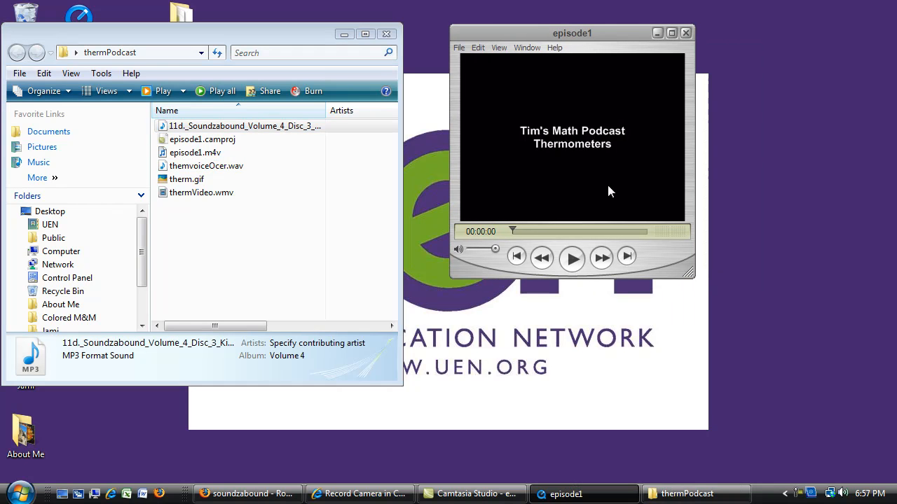
Step: Play episode1 in QuickTime and pause it about eight seconds in on the thermometer image
left_click(572, 257)
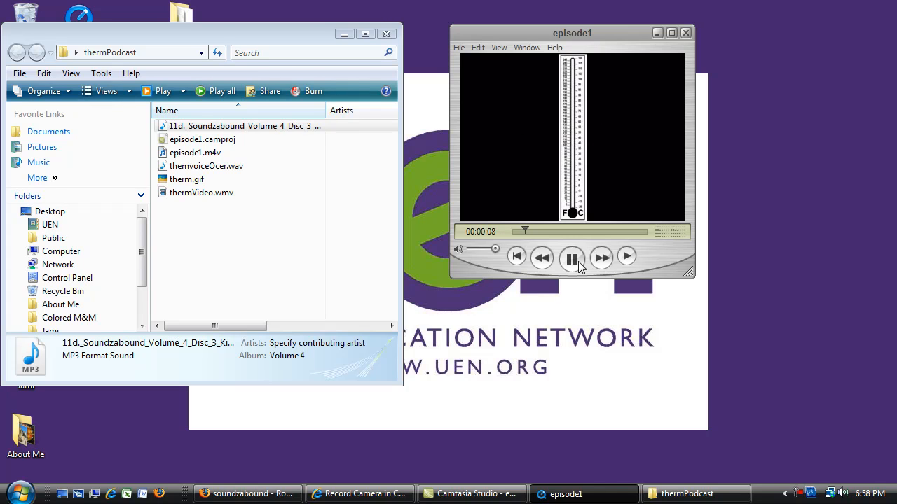
left_click(572, 258)
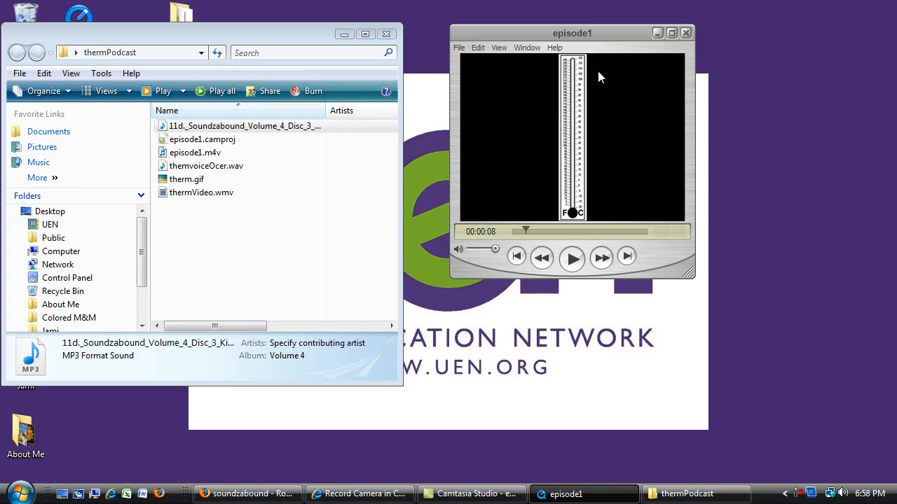